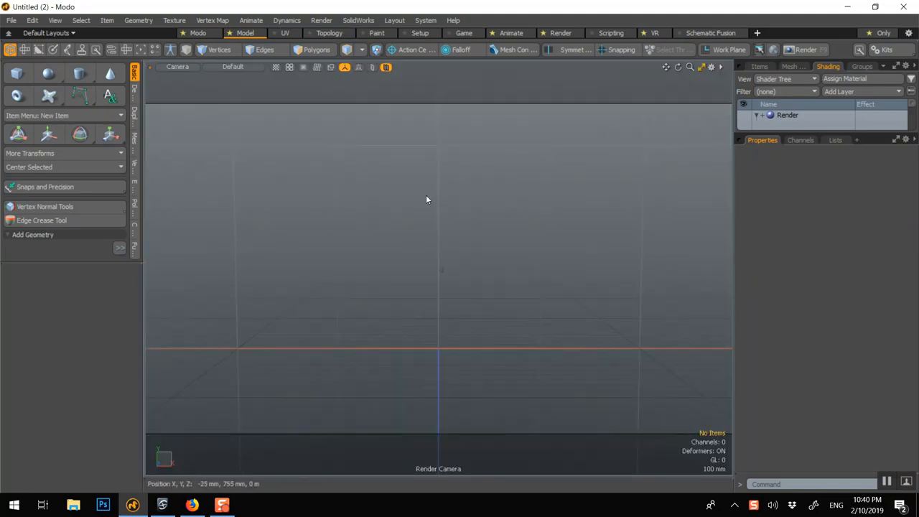
# Step: Add a cube, stretch it into a long rectangular block and inset its top face by 62 mm
pyautogui.rightClick(427, 199)
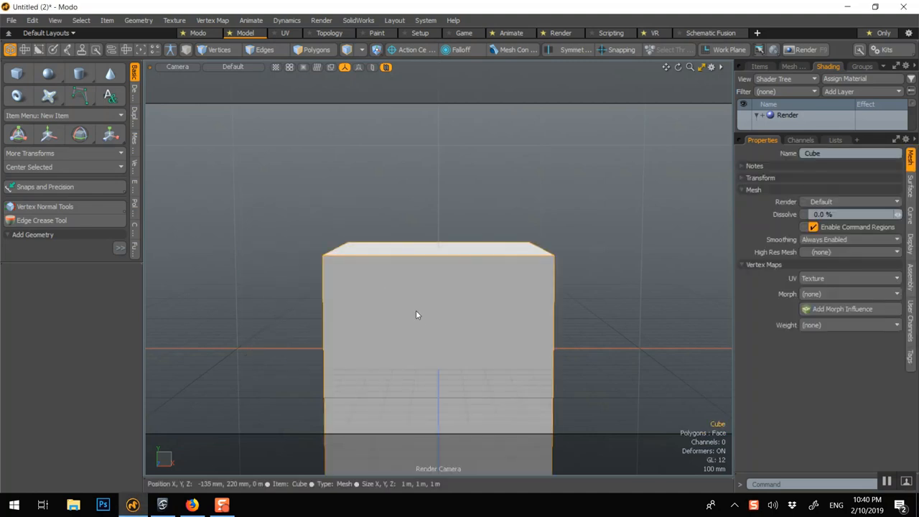
pyautogui.moveTo(418, 314); pyautogui.dragTo(301, 140)
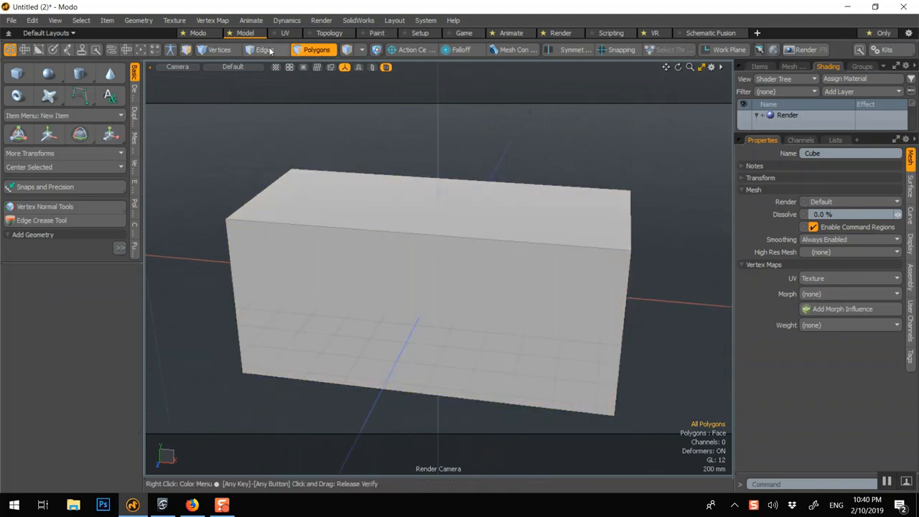
pyautogui.click(264, 50)
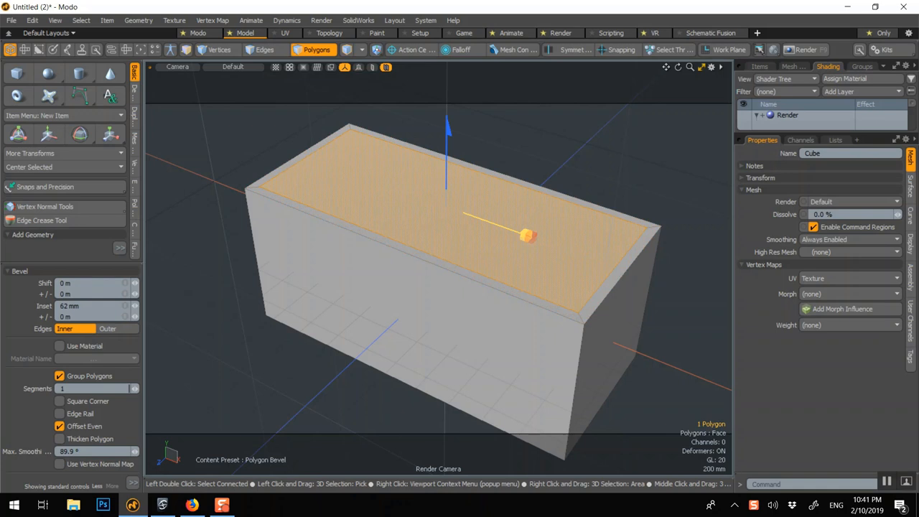
# Step: Push the inset face down into a tub hollow, bevel its inner edges, then delete the geometry
pyautogui.moveTo(527, 235); pyautogui.dragTo(526, 296)
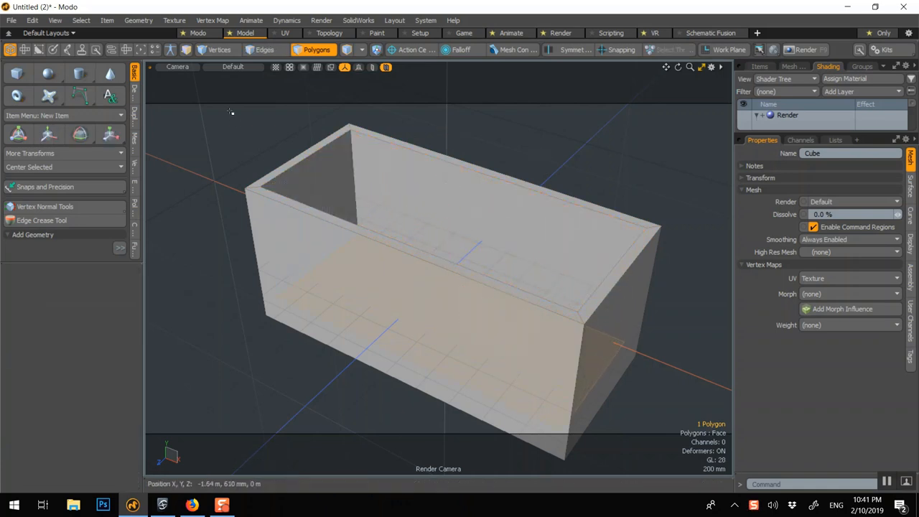
pyautogui.click(264, 50)
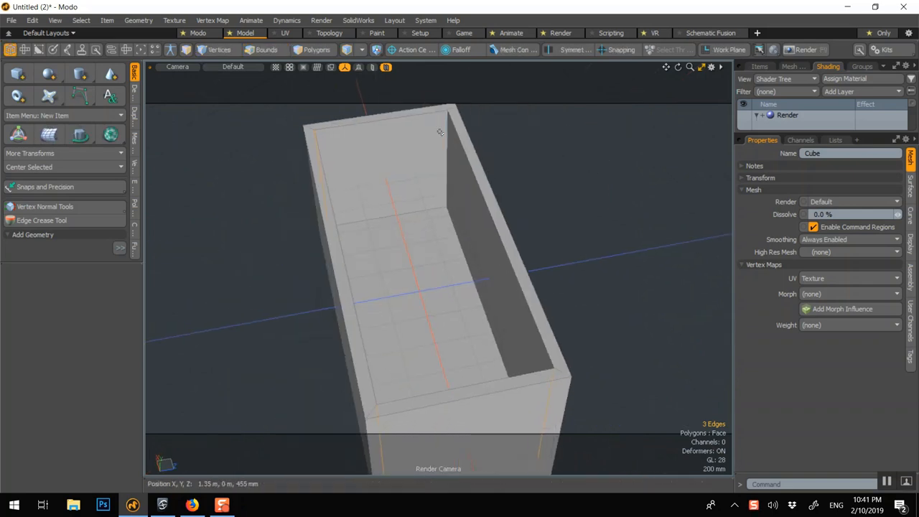
pyautogui.click(264, 50)
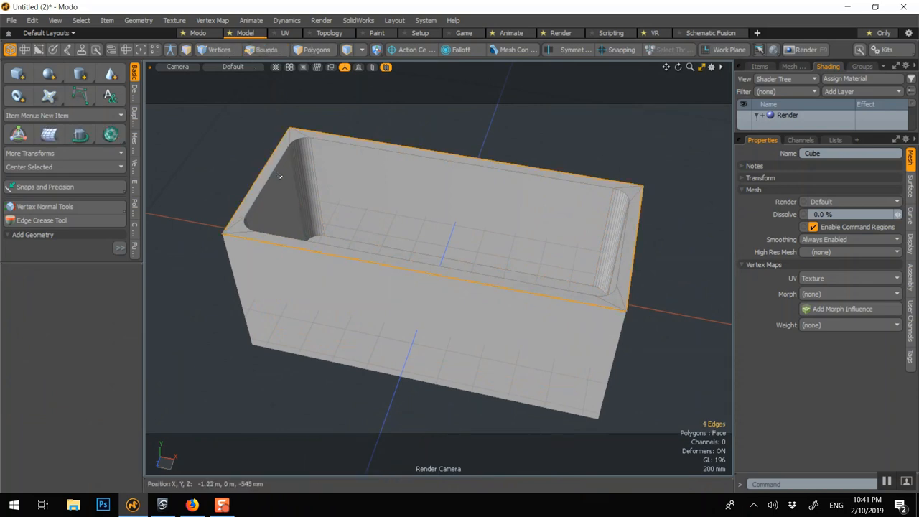
pyautogui.click(264, 50)
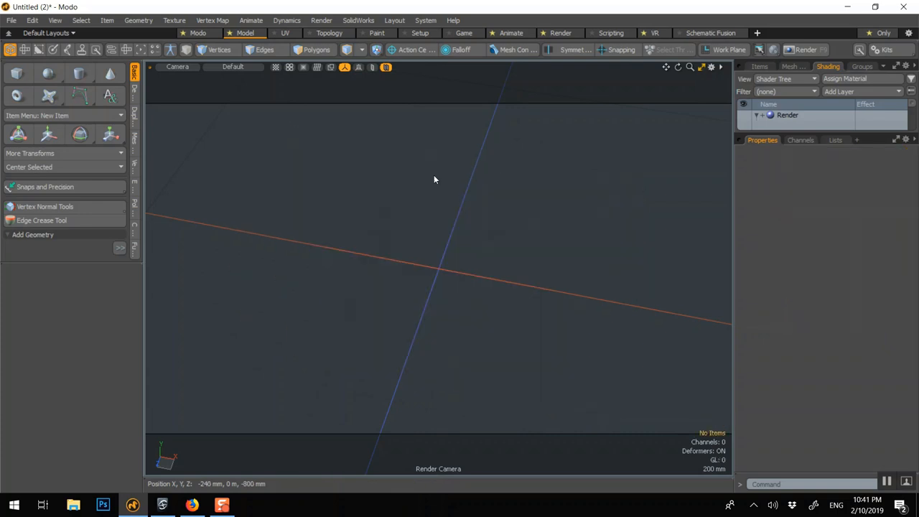
# Step: Select the empty Mesh in the Items list and add two overlapping cube primitives as separate items
pyautogui.moveTo(433, 179); pyautogui.dragTo(318, 95)
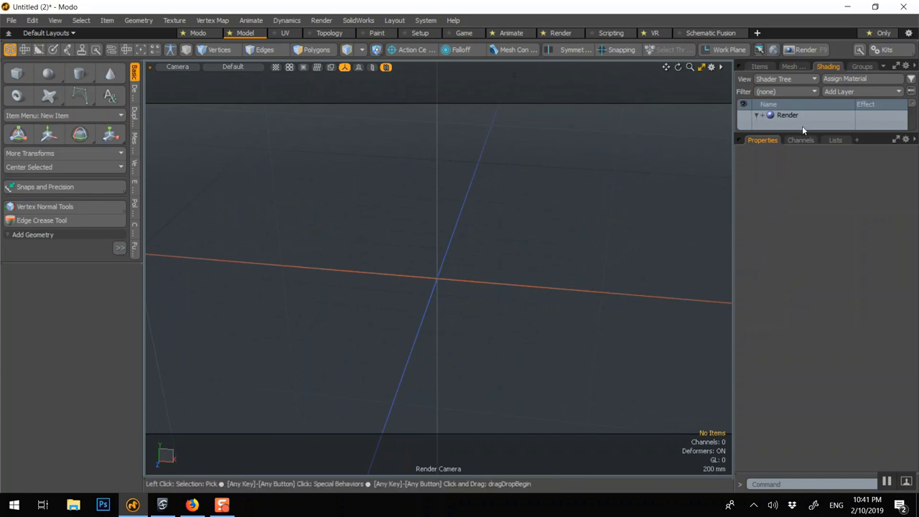
pyautogui.click(759, 66)
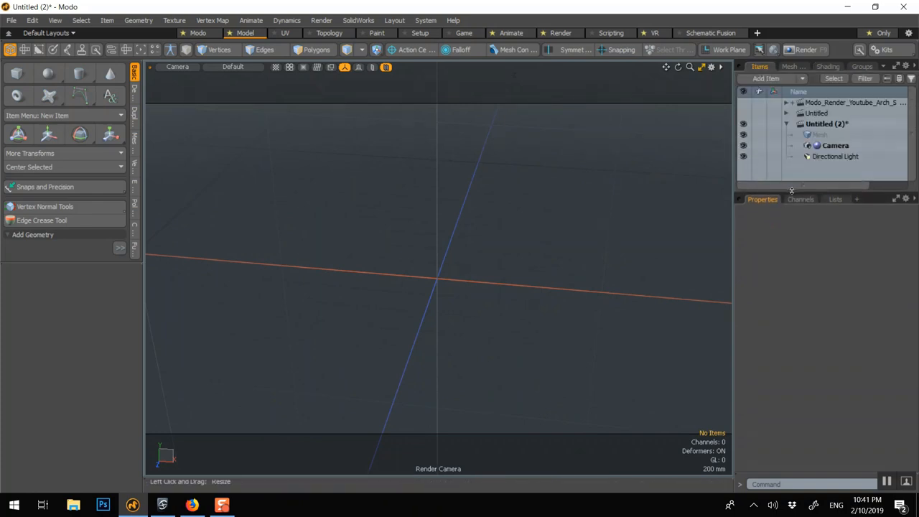
pyautogui.click(818, 134)
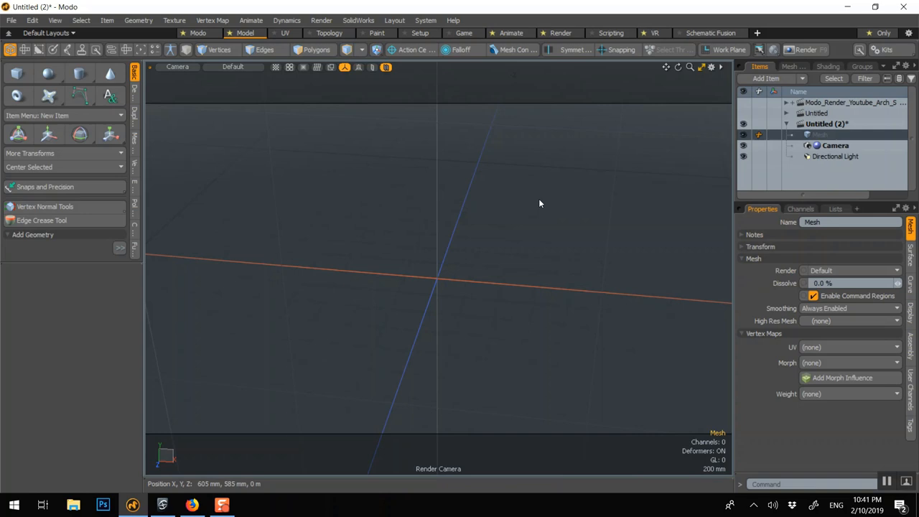
pyautogui.moveTo(438, 225)
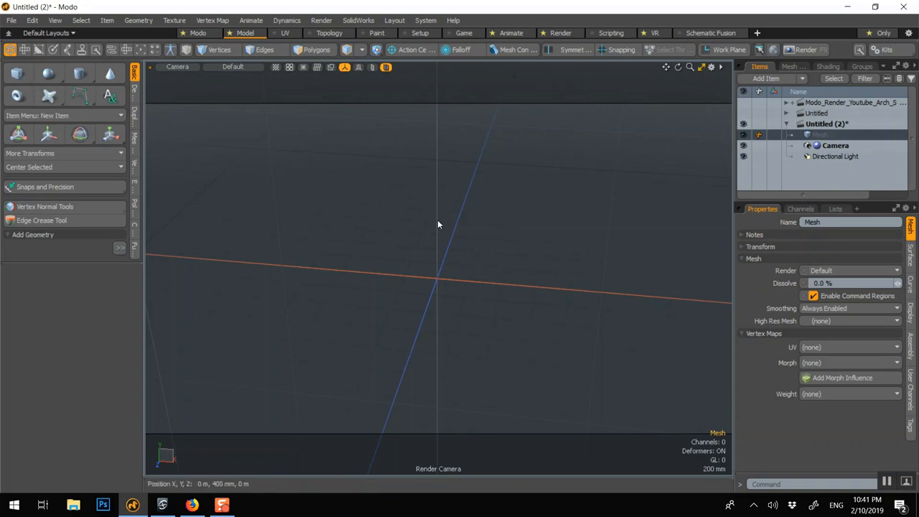
pyautogui.rightClick(439, 224)
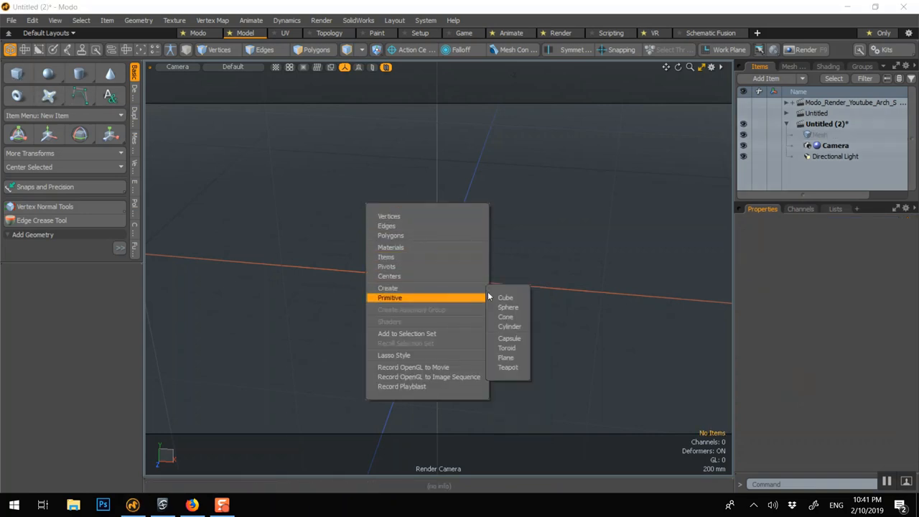
pyautogui.click(505, 297)
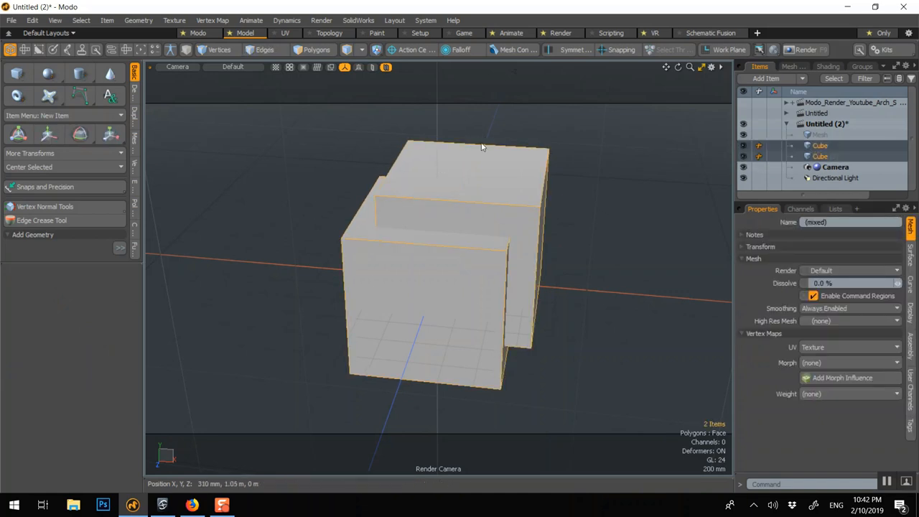
pyautogui.moveTo(148, 165)
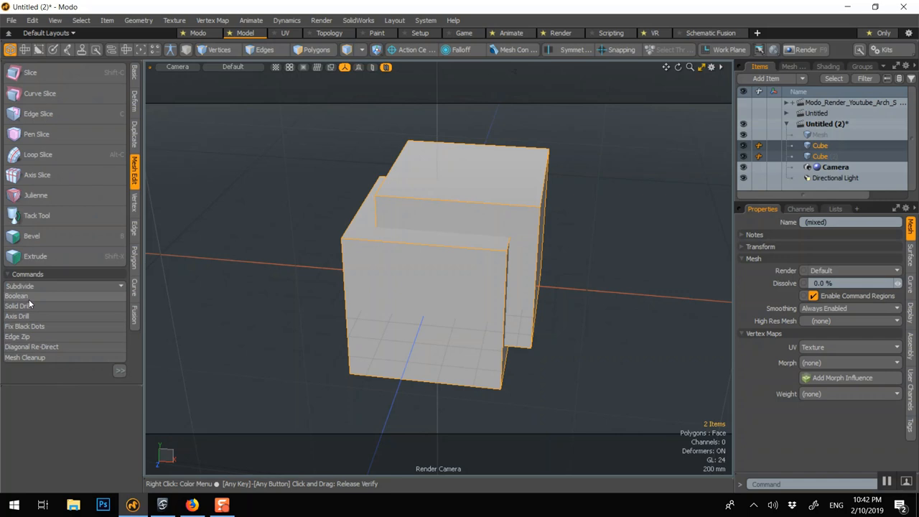
# Step: Boolean-subtract one cube from the other to carve a corner, preview the render, then return to one plain cube
pyautogui.click(15, 295)
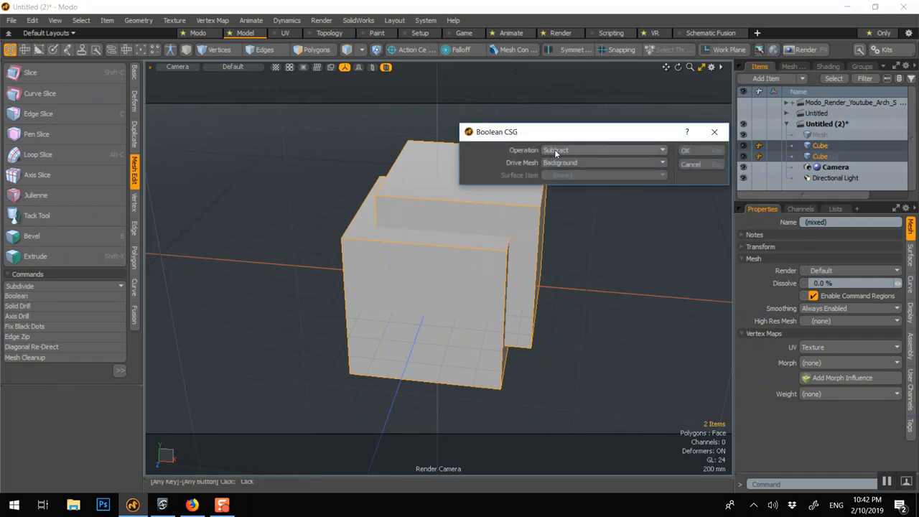
pyautogui.click(601, 163)
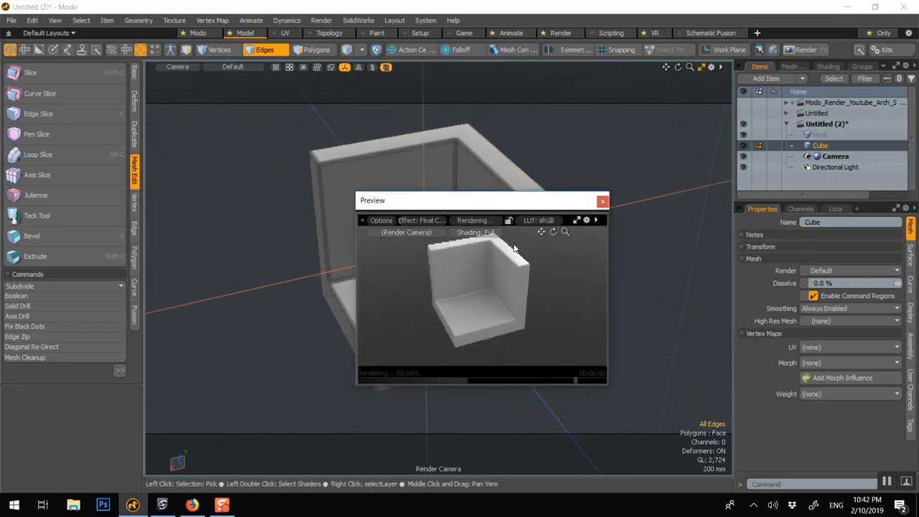
pyautogui.click(602, 200)
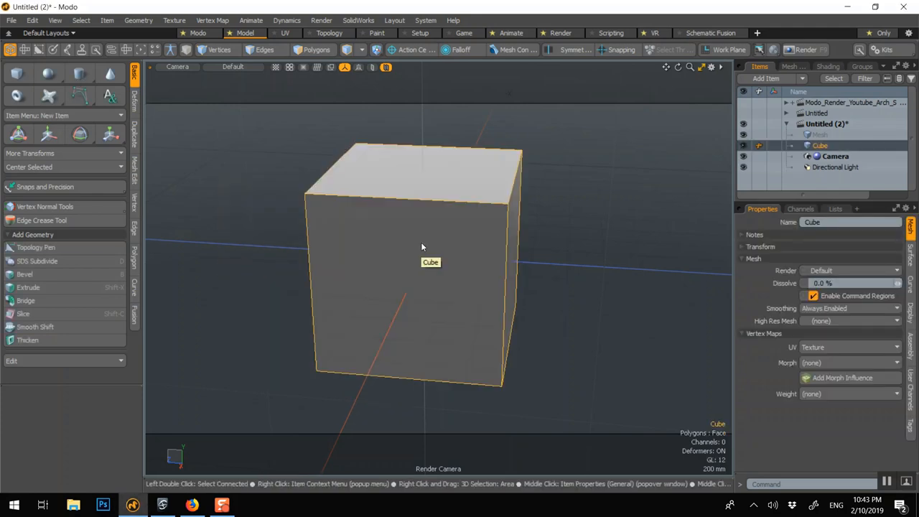
# Step: Flatten the cube into a long block and add a sphere sunk halfway into its top face
pyautogui.click(314, 50)
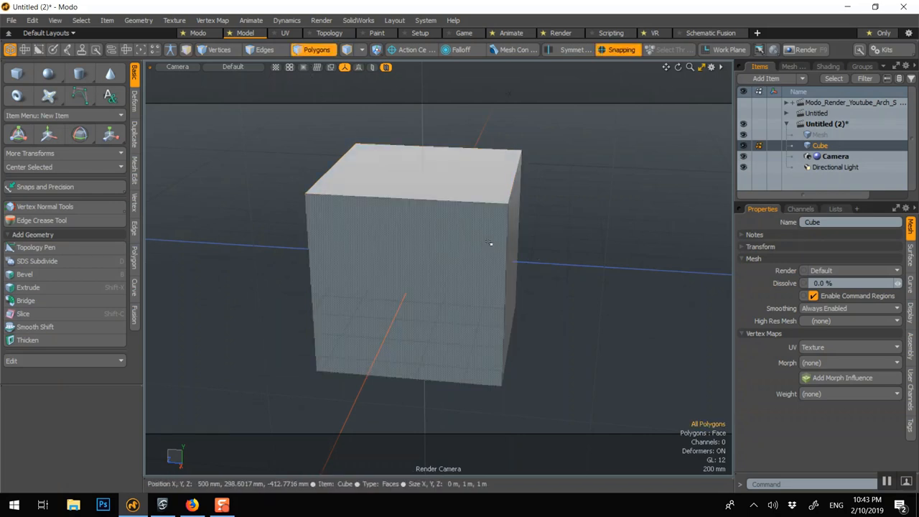
pyautogui.click(110, 134)
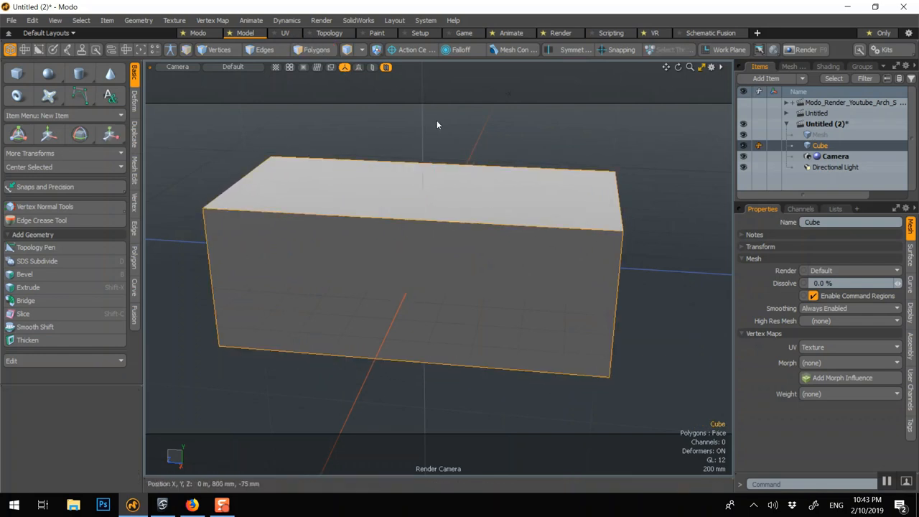
pyautogui.rightClick(437, 124)
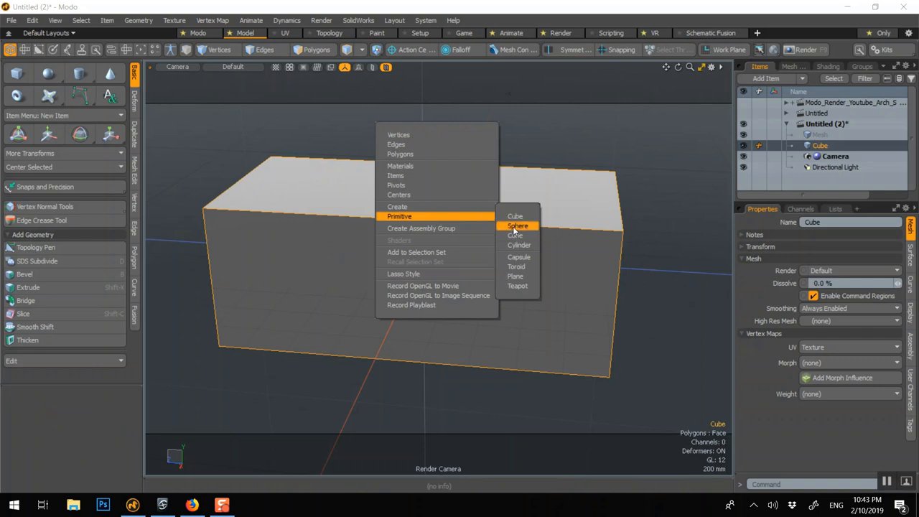
pyautogui.click(517, 225)
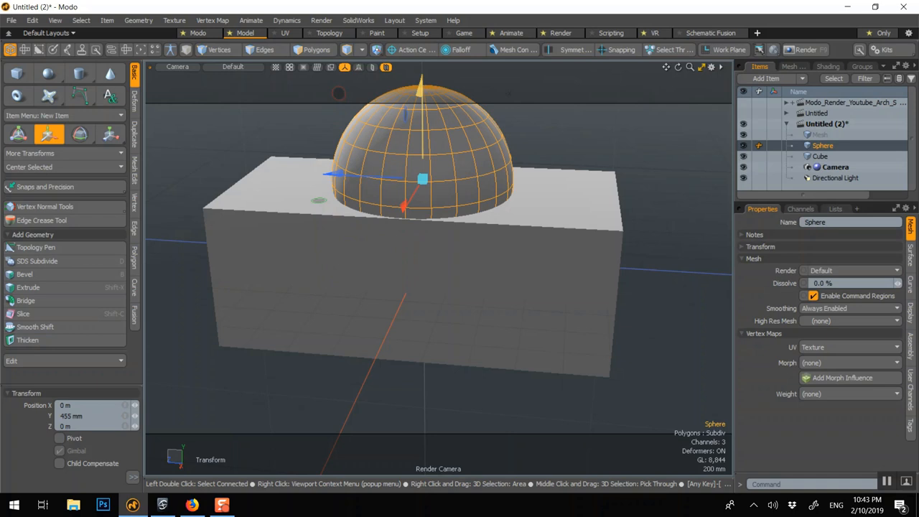
pyautogui.moveTo(422, 178); pyautogui.dragTo(422, 190)
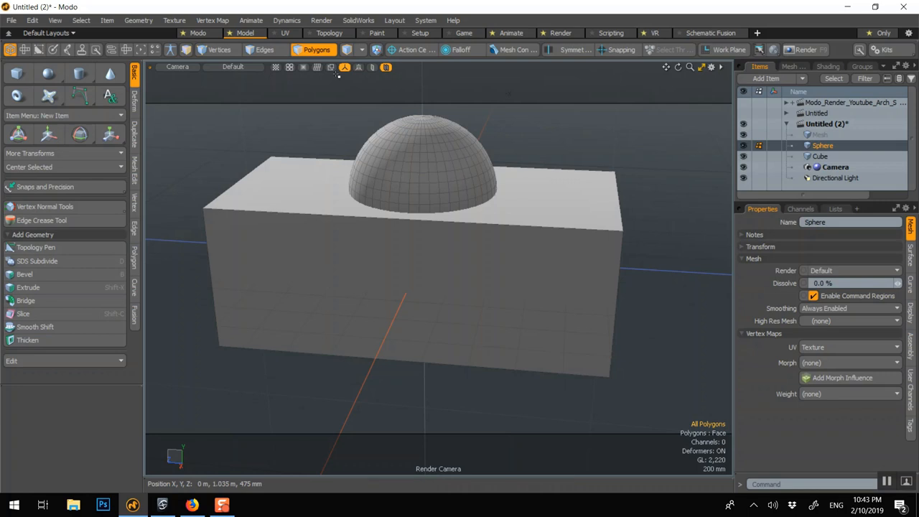
# Step: Duplicate the sphere and space the two domes side by side along the block's top
pyautogui.click(398, 143)
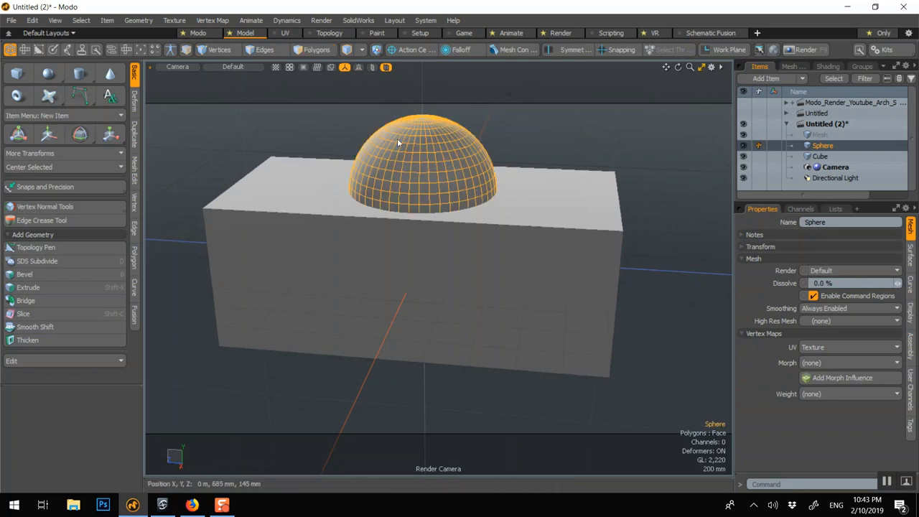
pyautogui.click(48, 134)
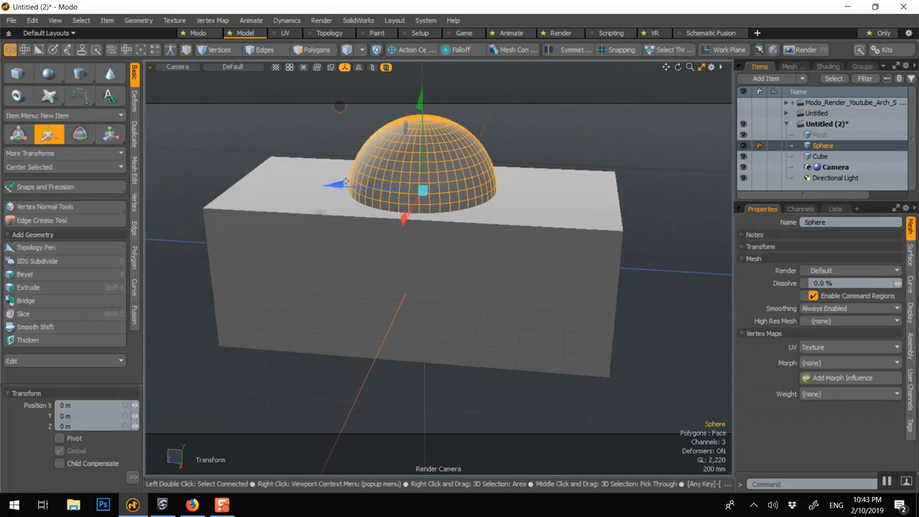
pyautogui.moveTo(422, 189); pyautogui.dragTo(343, 186)
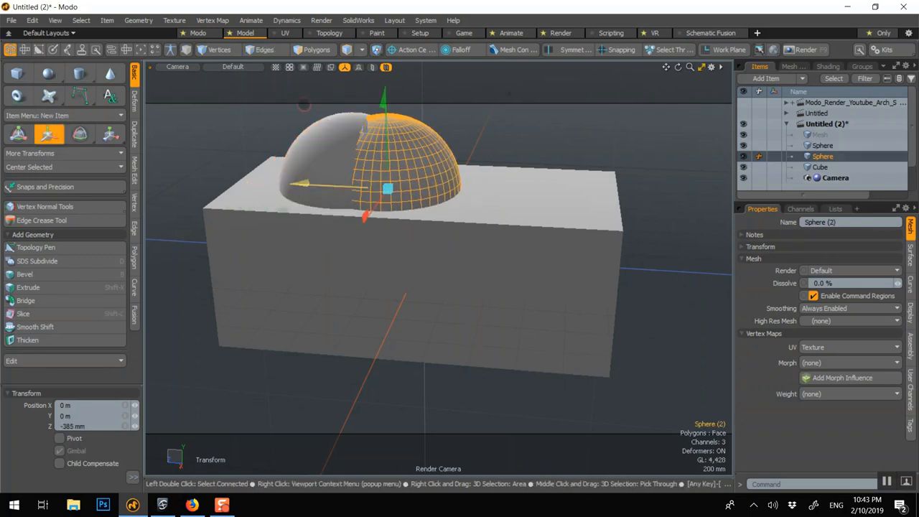
pyautogui.moveTo(387, 188); pyautogui.dragTo(517, 195)
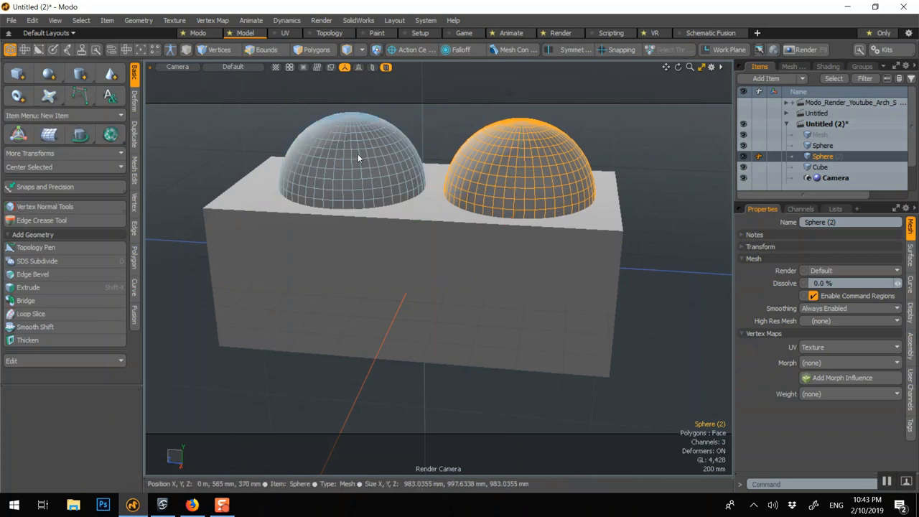
# Step: Merge the two spheres into a single mesh from the Items list
pyautogui.rightClick(822, 156)
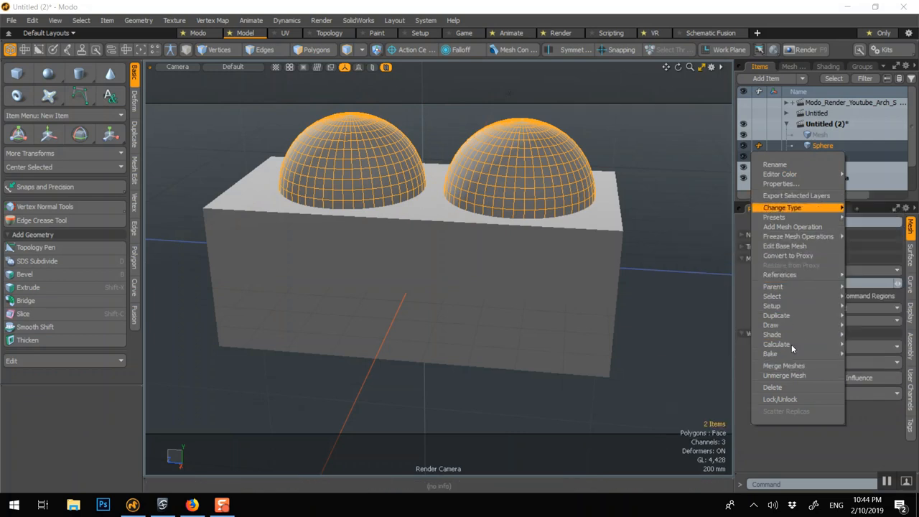
pyautogui.click(782, 366)
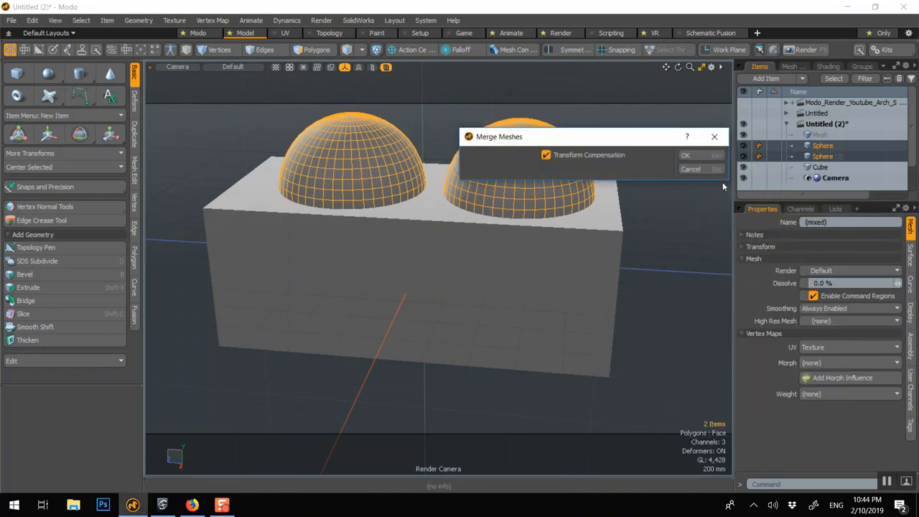
pyautogui.click(684, 155)
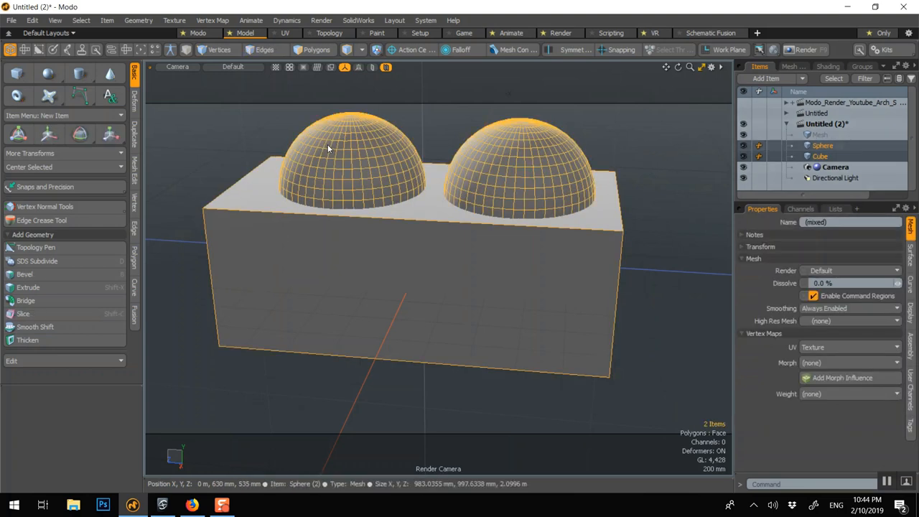
# Step: Boolean-subtract the merged spheres from the block, carving two basins, and inspect their rim edges
pyautogui.click(135, 172)
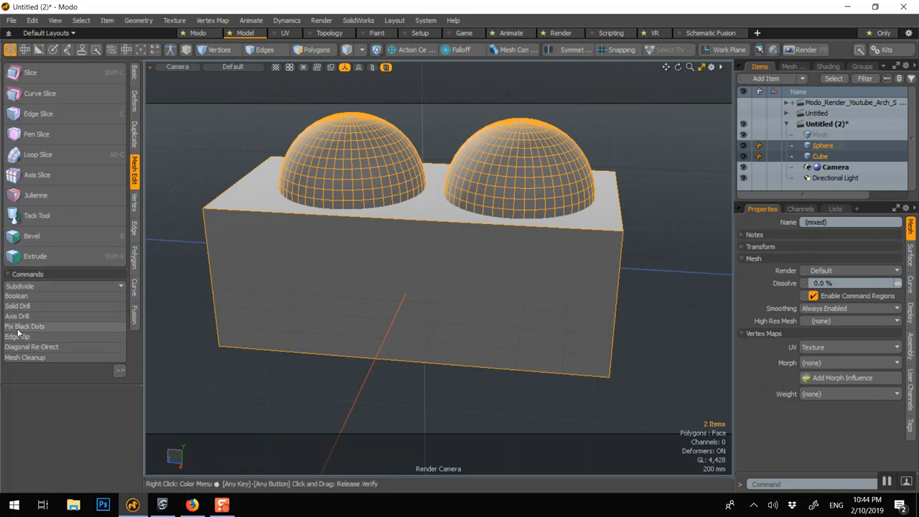
pyautogui.click(16, 294)
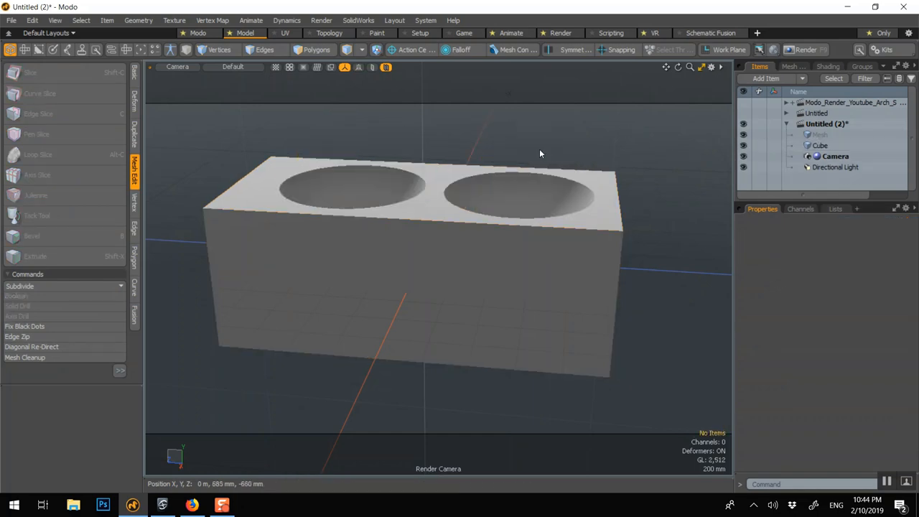
pyautogui.click(264, 50)
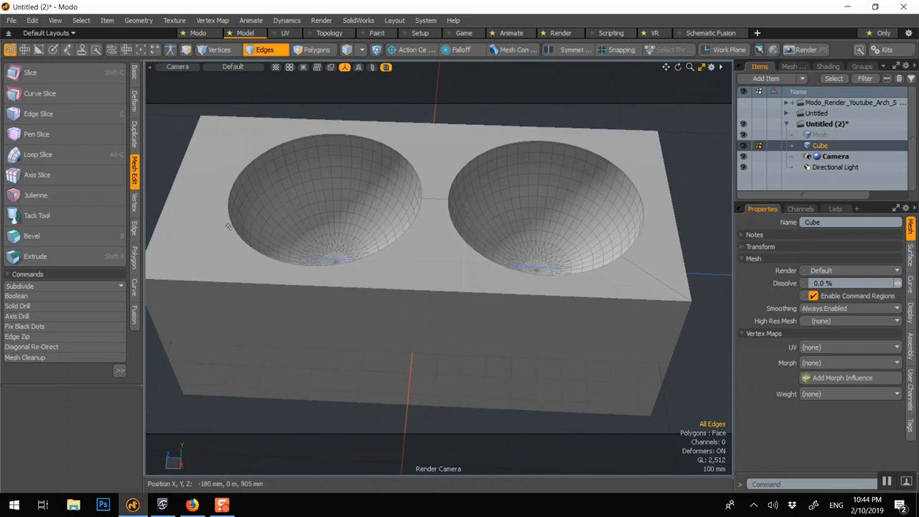
pyautogui.click(424, 205)
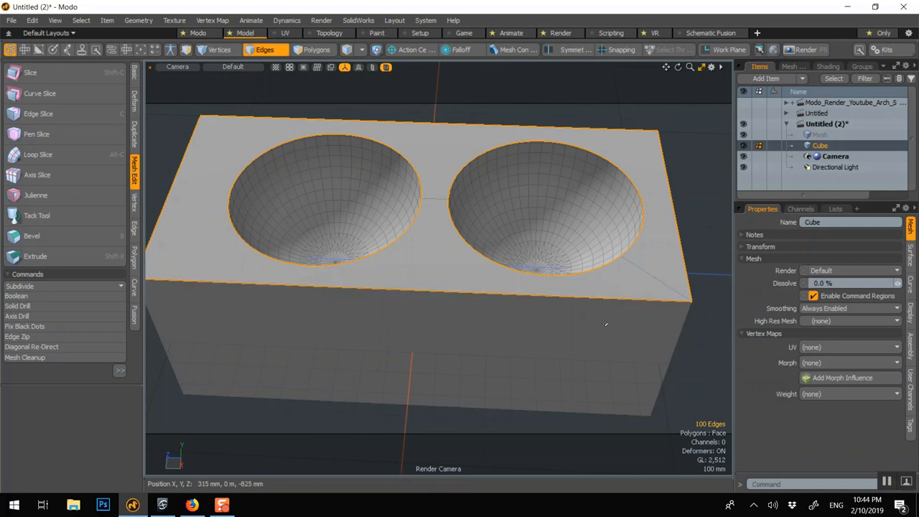
pyautogui.click(32, 235)
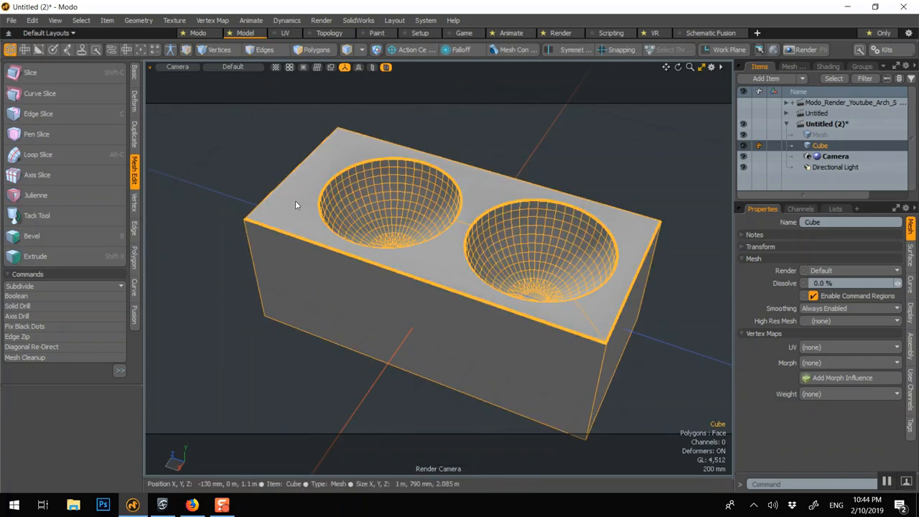
# Step: Run Mesh Cleanup on the double-sink block and check it in a render preview
pyautogui.click(138, 20)
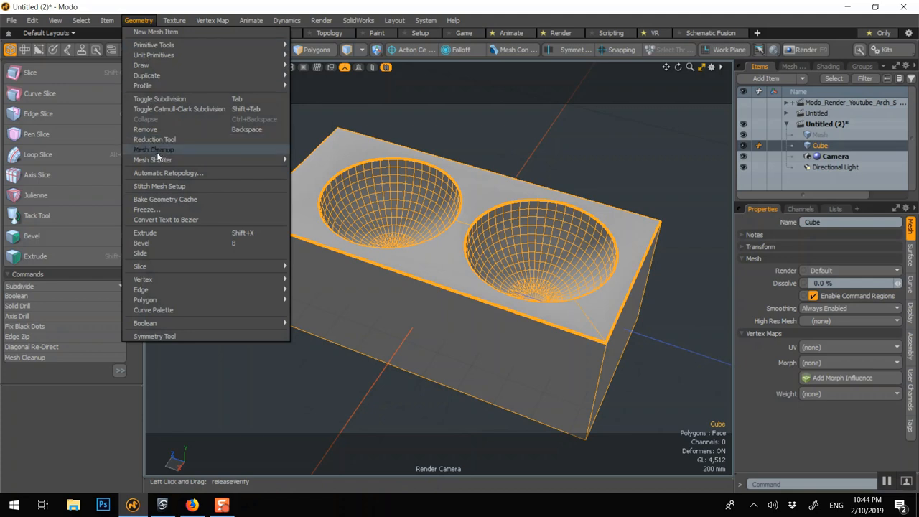
pyautogui.click(154, 149)
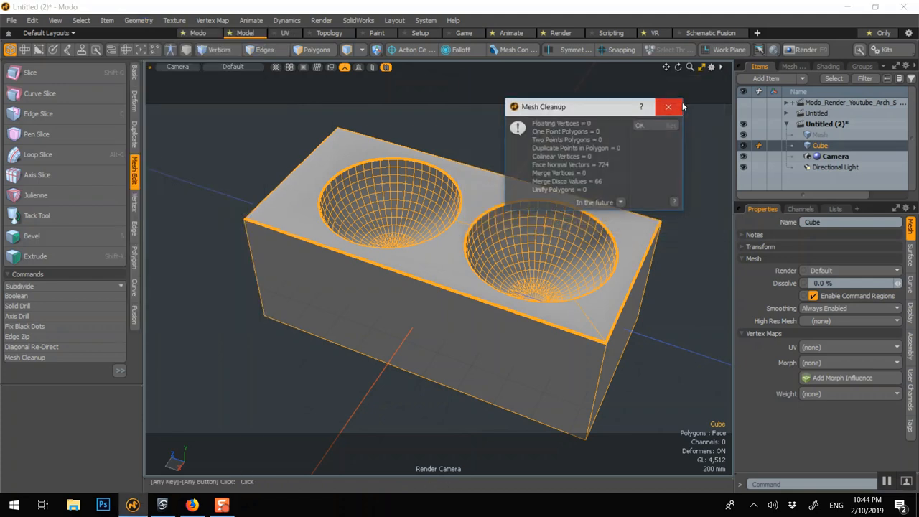
pyautogui.click(668, 107)
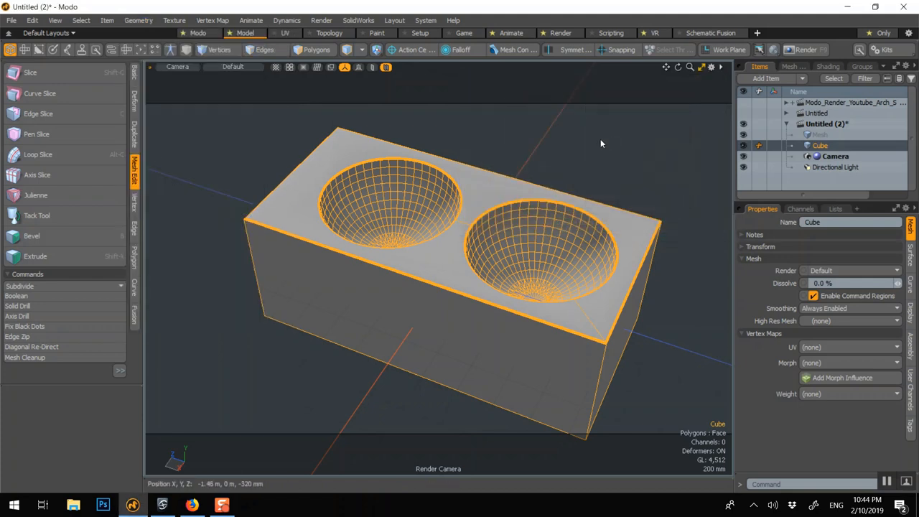
pyautogui.click(140, 48)
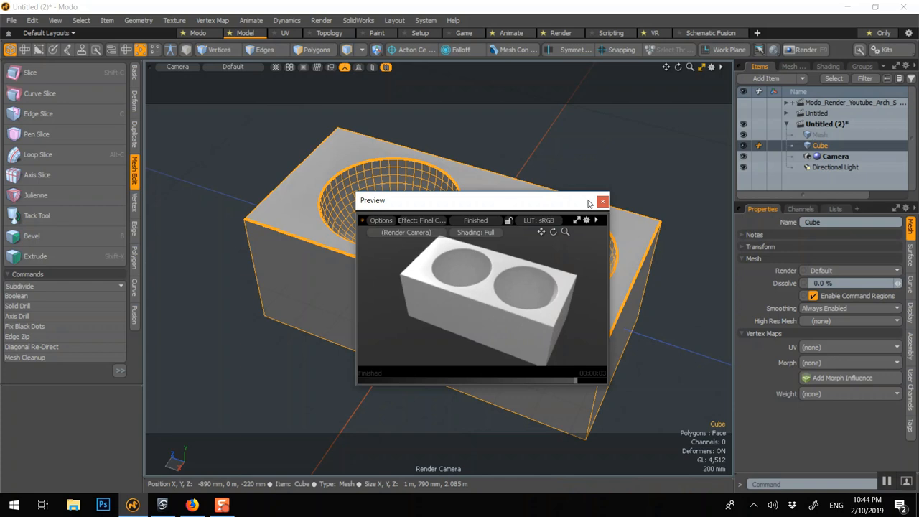
pyautogui.click(602, 201)
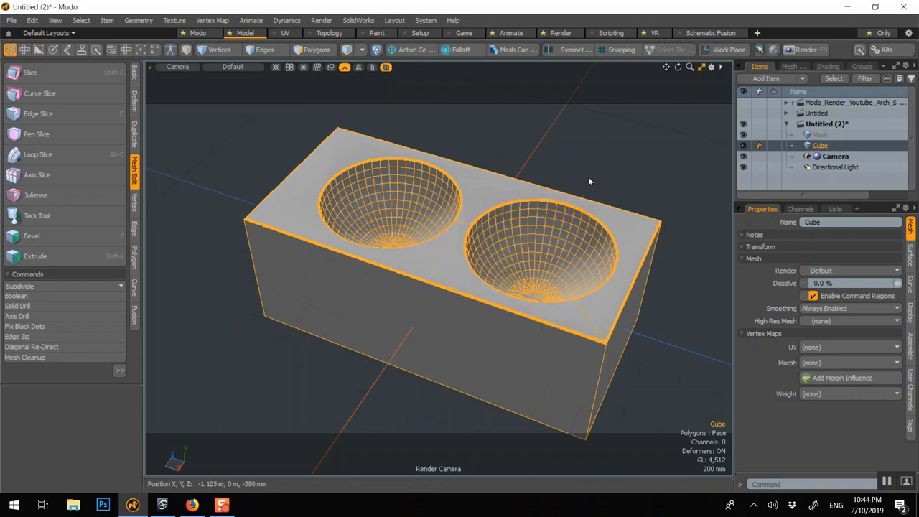